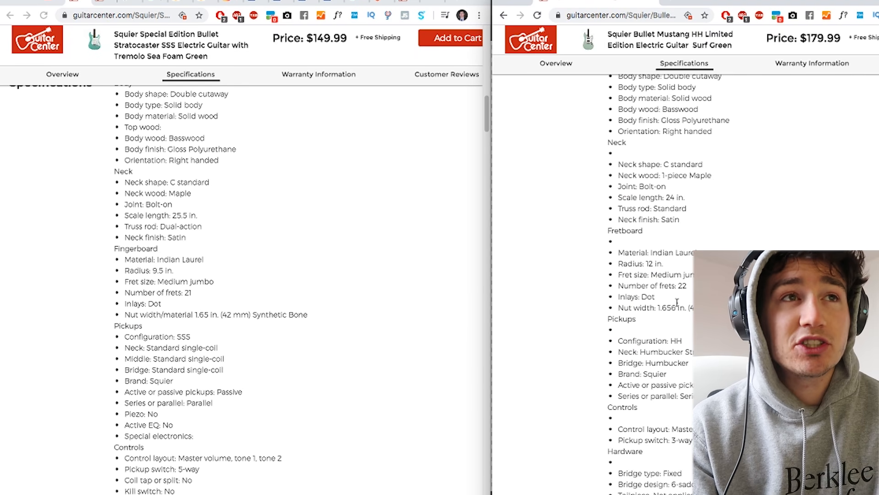
- Switch to the Untitled-1 document holding the teal Stratocaster over a white background layer
{"action": "double_click", "coordinate": [650, 197]}
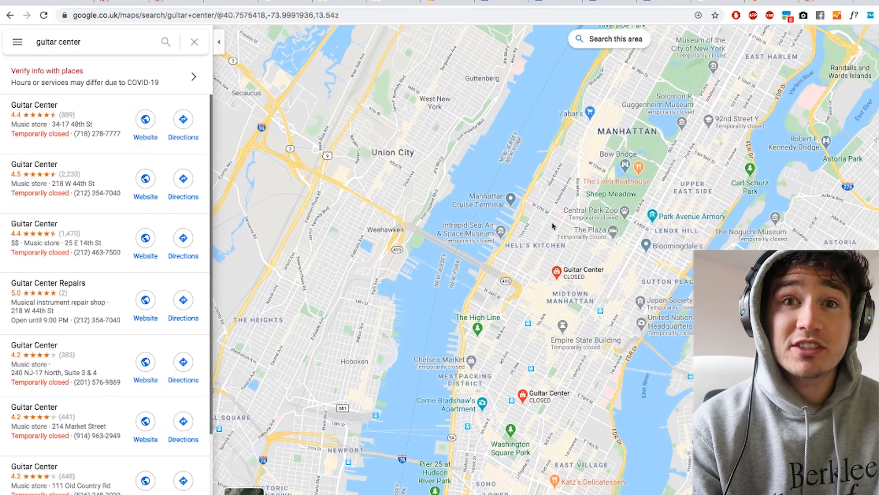
{"action": "mouse_move", "coordinate": [555, 274]}
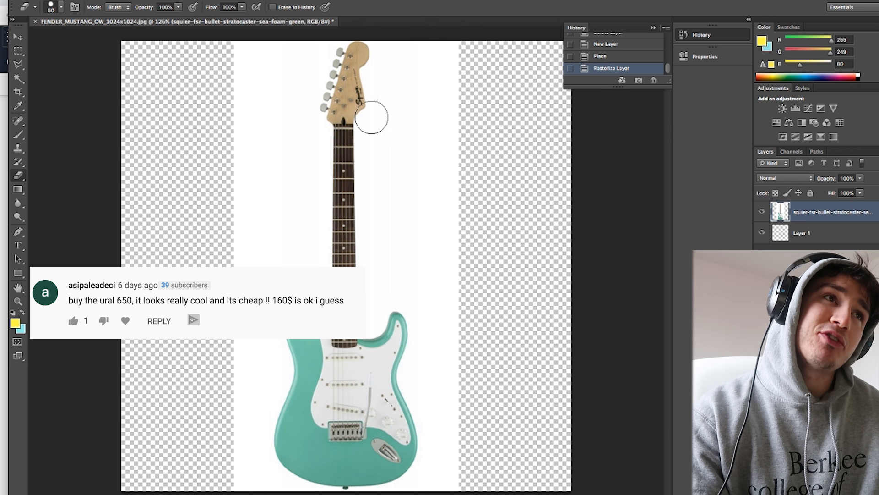
{"action": "left_click", "coordinate": [61, 7]}
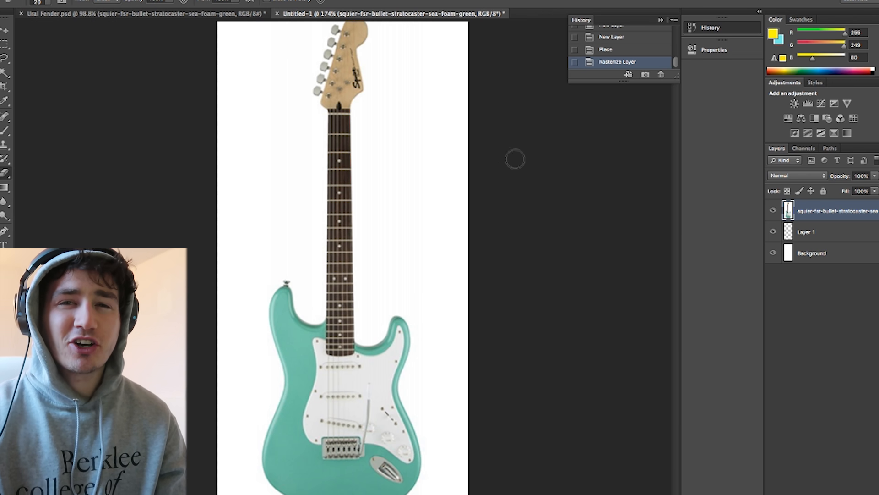
{"action": "mouse_move", "coordinate": [381, 331]}
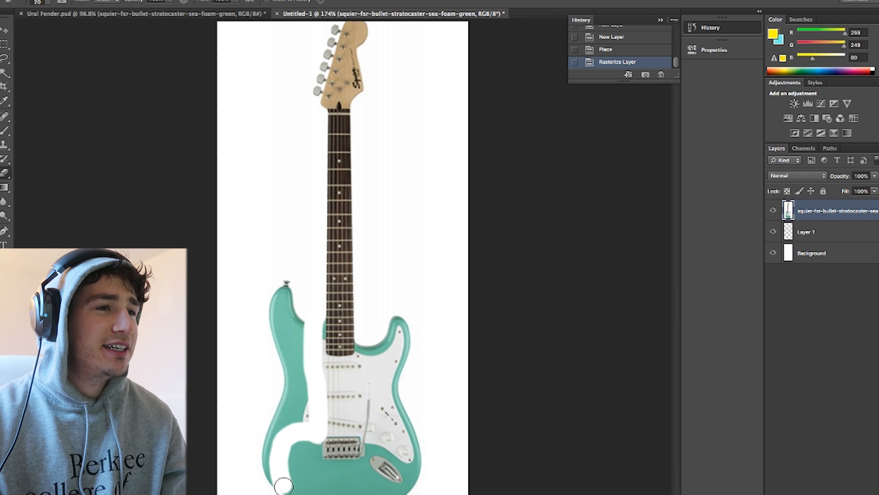
- Erase both horns, the left and right body sides and the pickguard edge, slimming the Strat to a narrow body
{"action": "left_click_drag", "start_coordinate": [283, 485], "coordinate": [275, 422]}
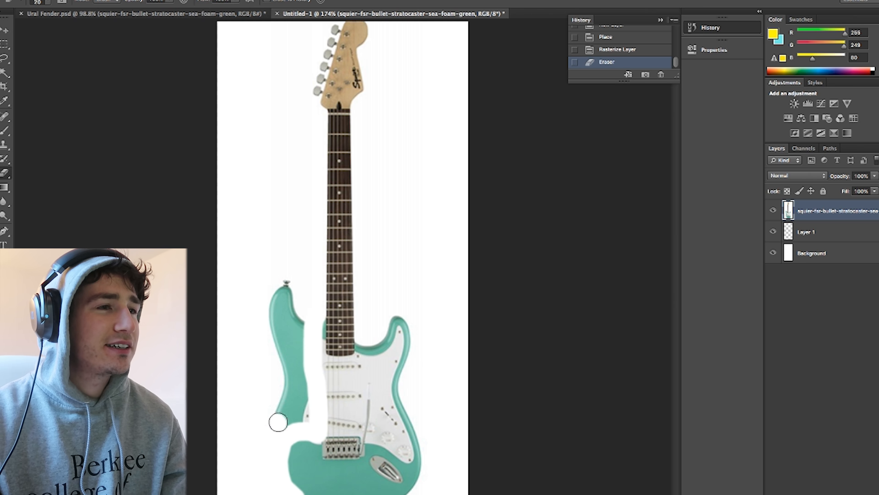
{"action": "left_click_drag", "start_coordinate": [278, 421], "coordinate": [289, 276]}
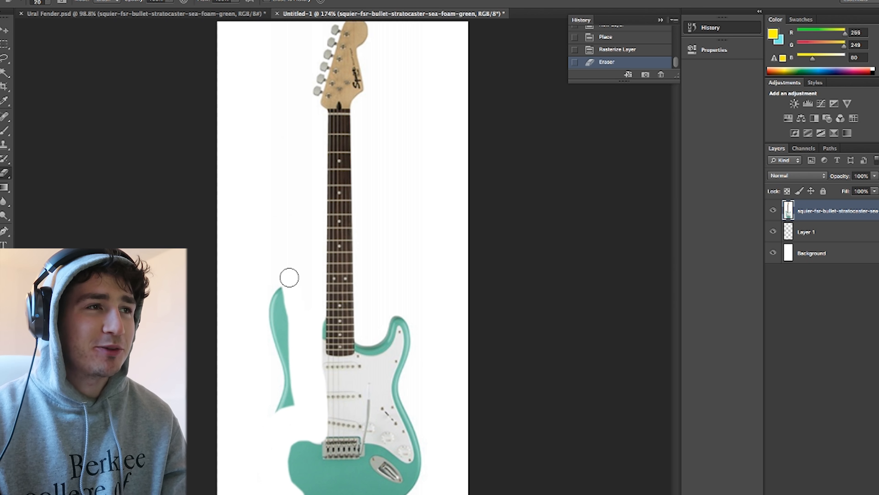
{"action": "left_click_drag", "start_coordinate": [290, 277], "coordinate": [370, 335]}
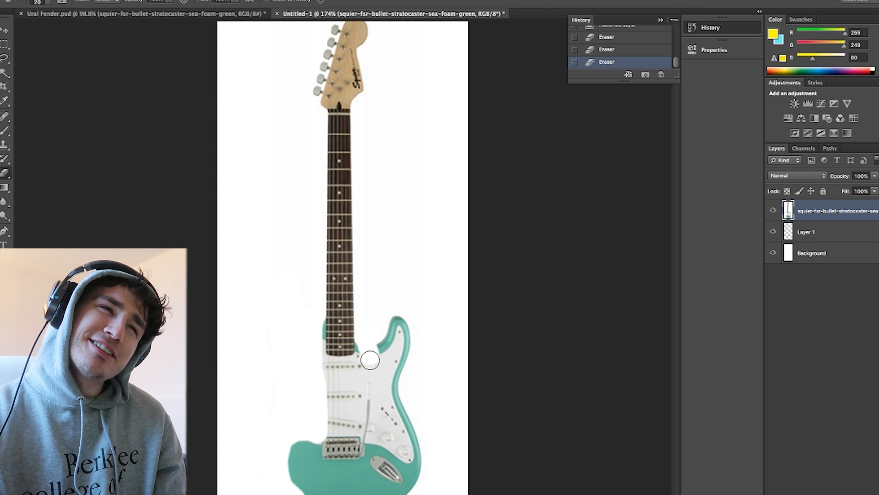
{"action": "left_click_drag", "start_coordinate": [370, 359], "coordinate": [370, 438]}
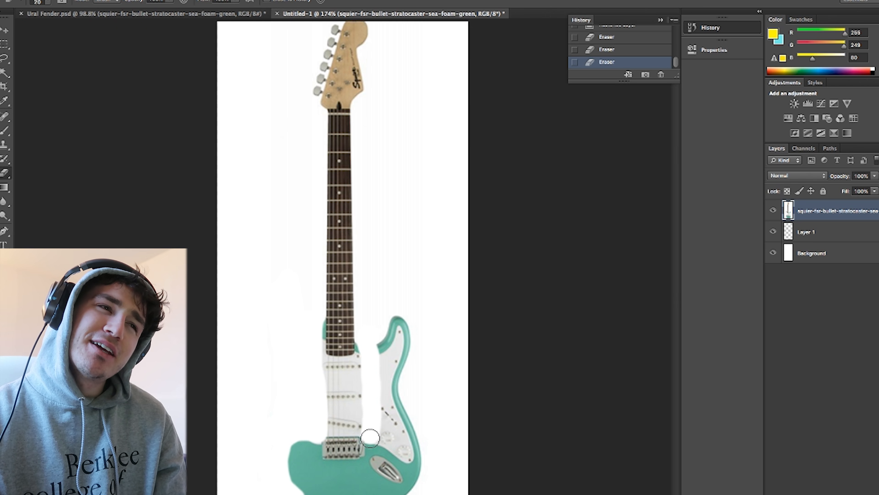
{"action": "left_click_drag", "start_coordinate": [370, 438], "coordinate": [410, 440]}
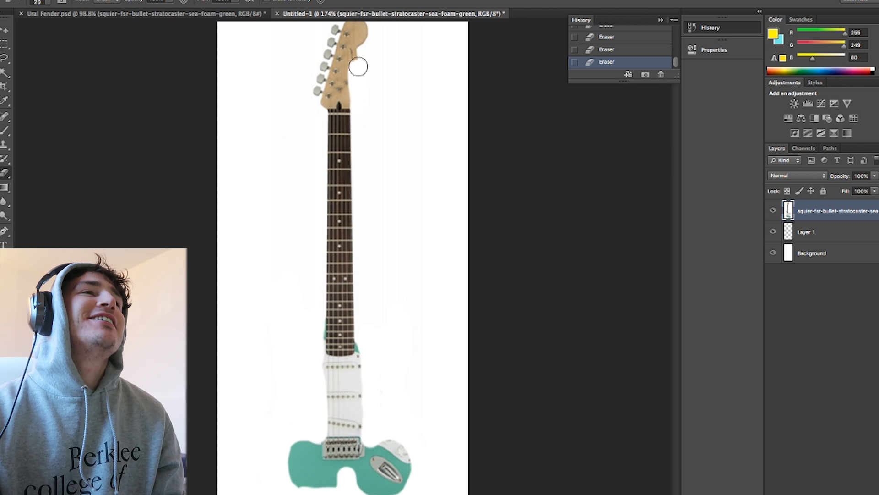
{"action": "mouse_move", "coordinate": [450, 188]}
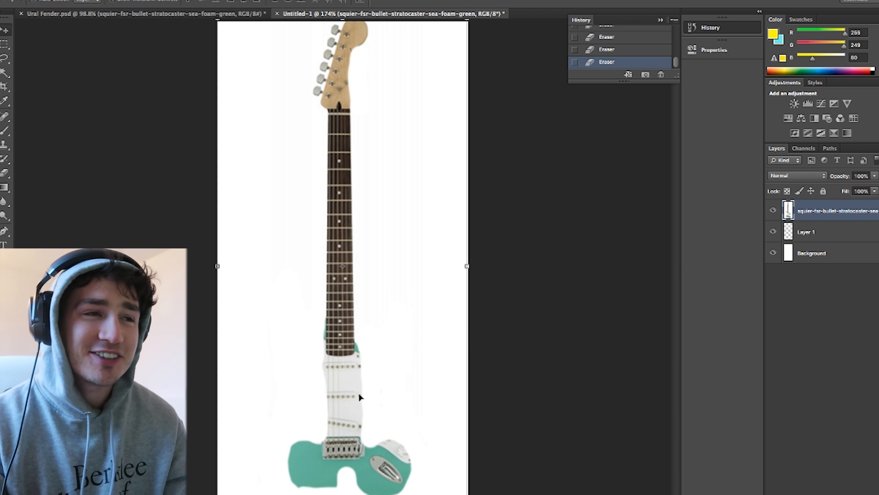
{"action": "mouse_move", "coordinate": [421, 408]}
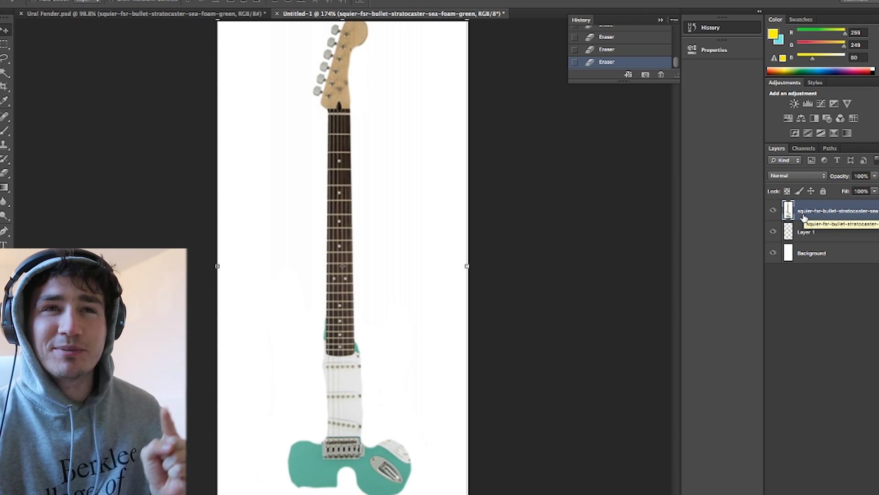
{"action": "left_click", "coordinate": [774, 210]}
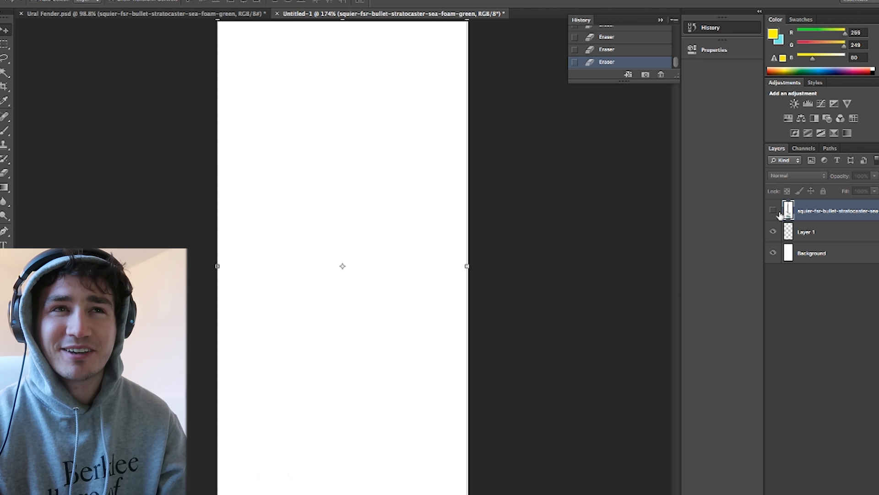
{"action": "left_click", "coordinate": [850, 161]}
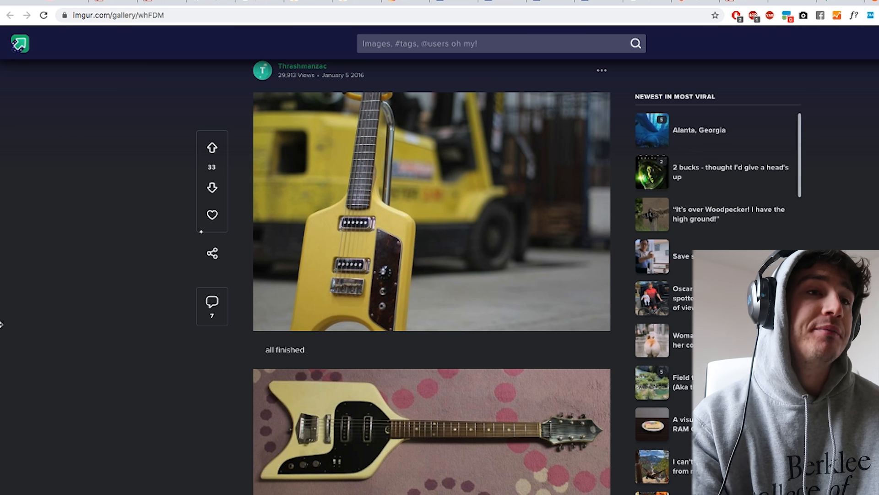
{"action": "scroll", "scroll_direction": "down", "scroll_amount": 3}
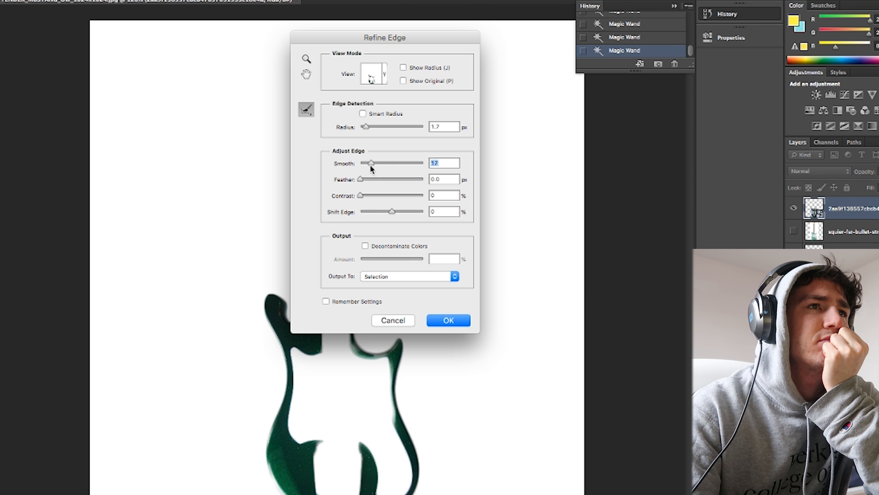
- Apply the smoothed Refine Edge selection and add a layer mask to the green sparkle guitar
{"action": "left_click", "coordinate": [448, 319]}
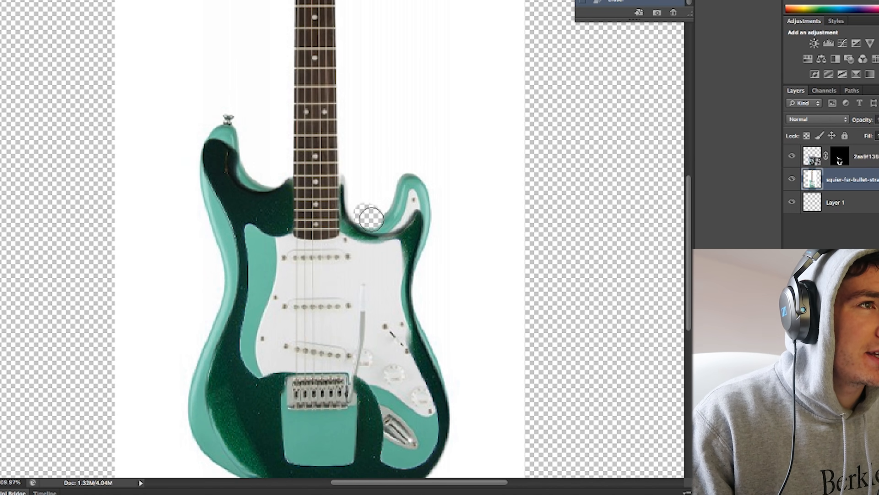
{"action": "left_click", "coordinate": [373, 218]}
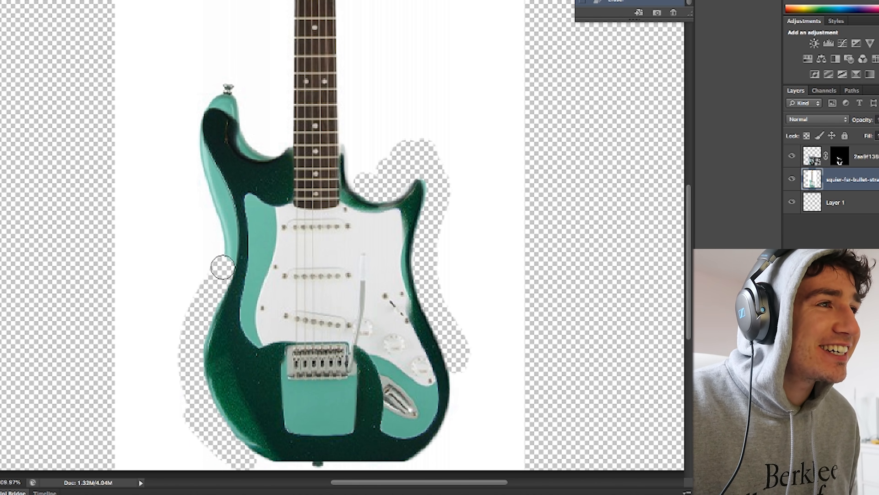
- Erase the teal body and horn on the left where they stick out behind the green guitar
{"action": "left_click_drag", "start_coordinate": [222, 267], "coordinate": [252, 140]}
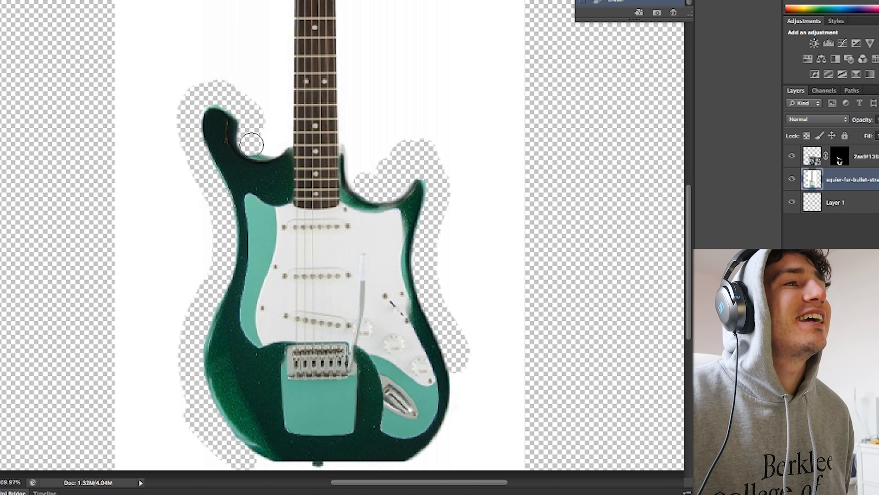
{"action": "left_click_drag", "start_coordinate": [251, 141], "coordinate": [204, 71]}
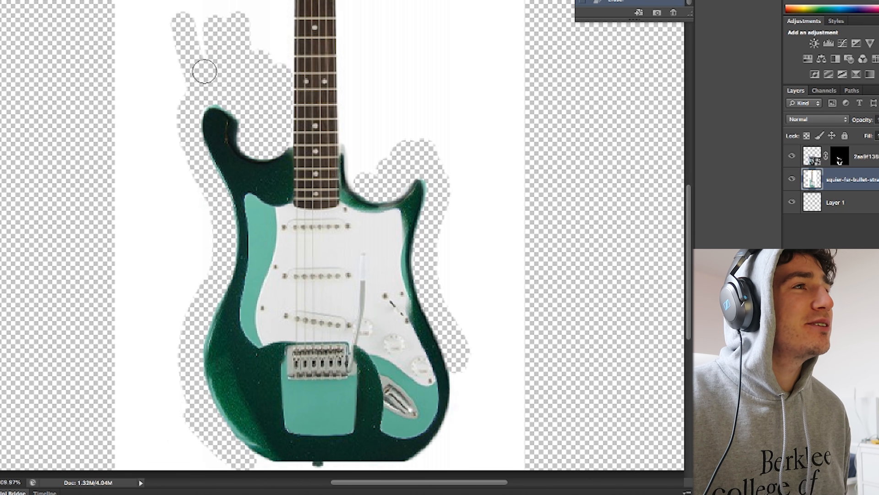
{"action": "left_click_drag", "start_coordinate": [204, 72], "coordinate": [190, 261]}
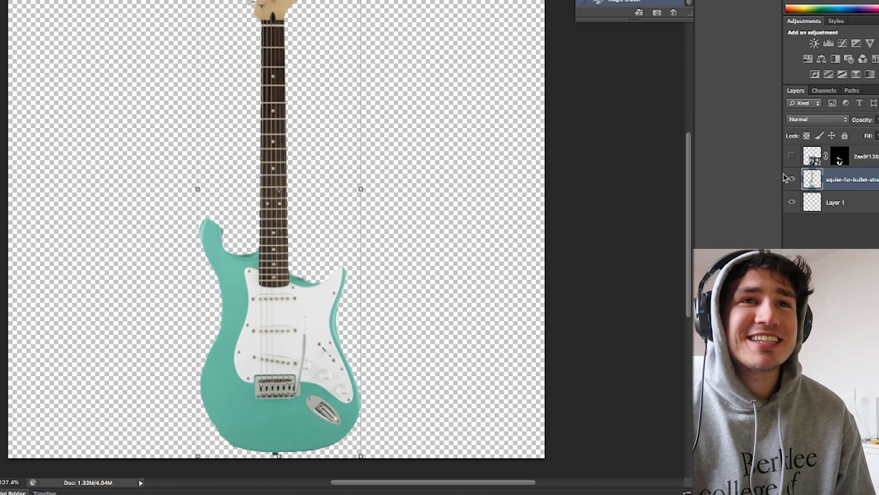
- Hide the top overlay layers so only the intact teal Stratocaster remains visible
{"action": "left_click", "coordinate": [791, 155]}
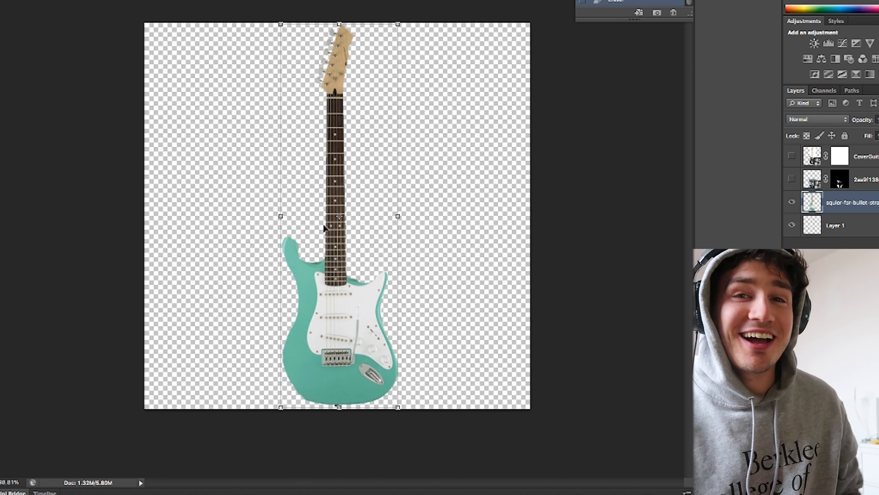
{"action": "mouse_move", "coordinate": [747, 141]}
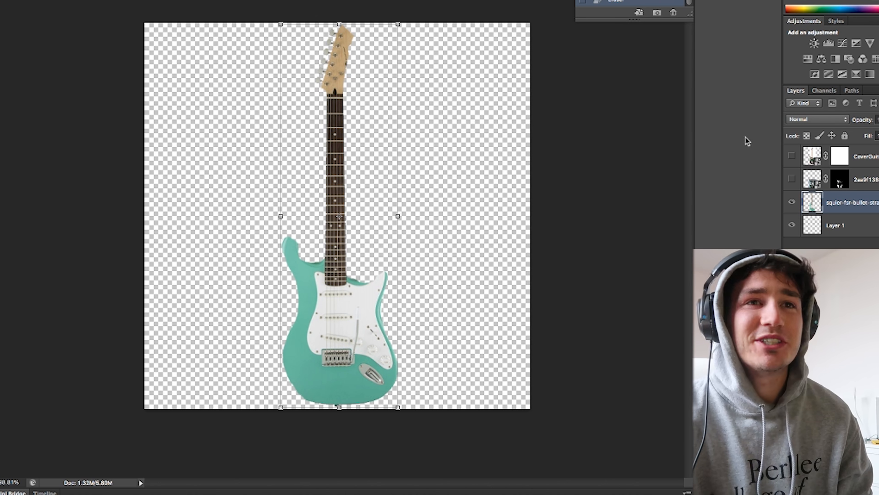
{"action": "left_click", "coordinate": [791, 201]}
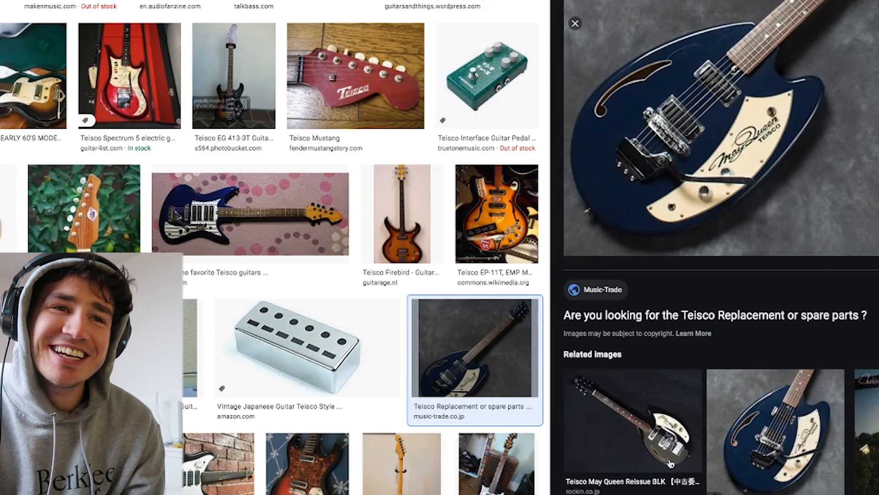
- Scroll the Google Images results for Teisco guitars toward the May Queen
{"action": "scroll", "scroll_direction": "down", "scroll_amount": 3}
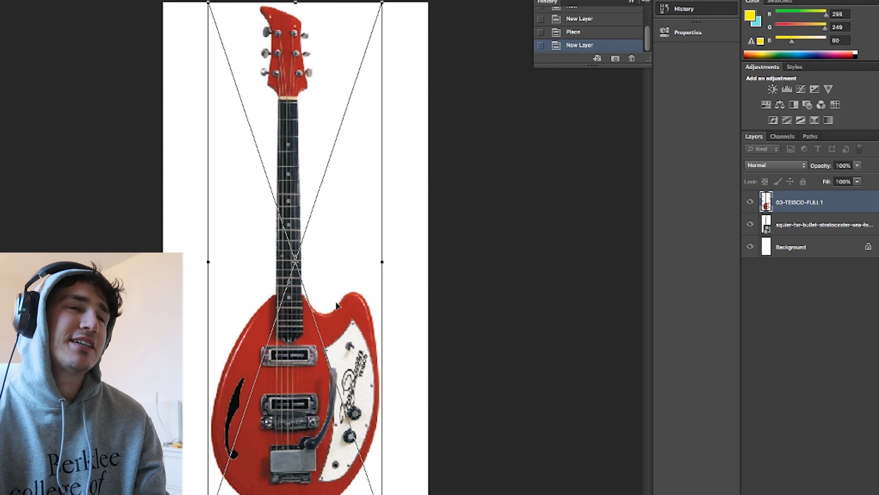
- Scale the placed red Teisco guitar photo into position over the Stratocaster
{"action": "left_click_drag", "start_coordinate": [336, 306], "coordinate": [409, 324]}
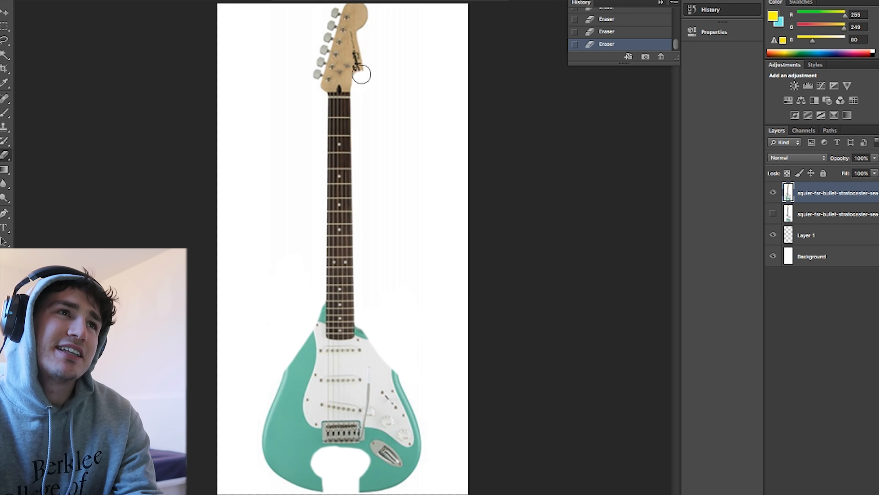
{"action": "mouse_move", "coordinate": [540, 294]}
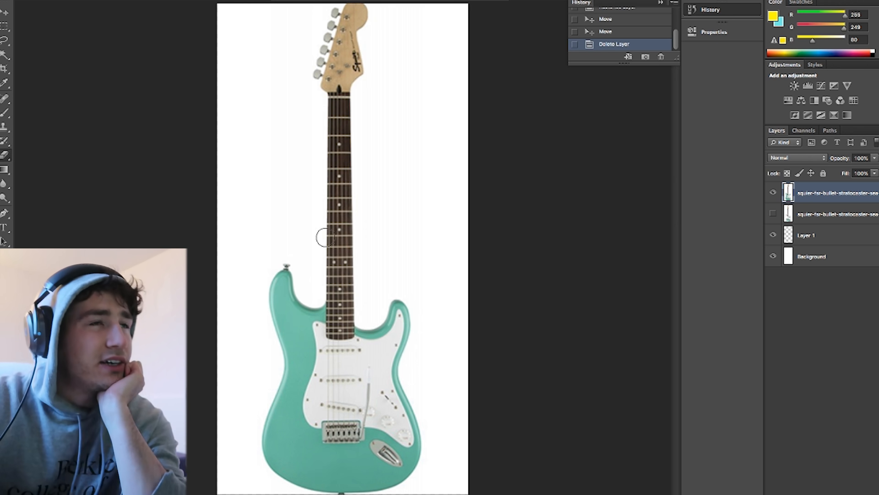
{"action": "mouse_move", "coordinate": [348, 109]}
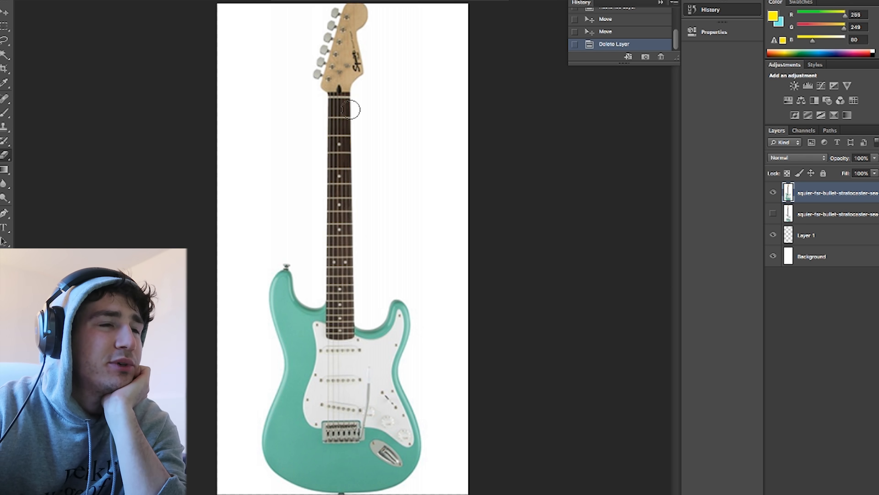
{"action": "mouse_move", "coordinate": [314, 295]}
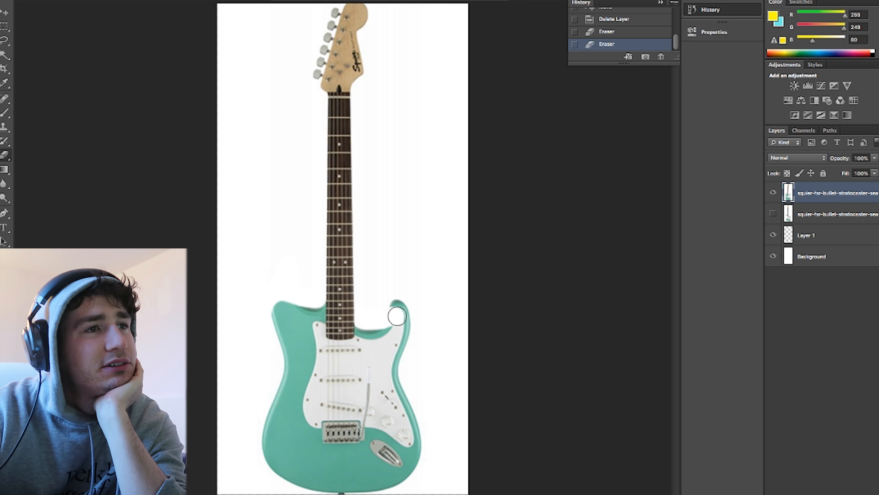
- Erase an upper horn of the teal Strat body toward a flat, hornless top
{"action": "left_click_drag", "start_coordinate": [397, 317], "coordinate": [418, 346]}
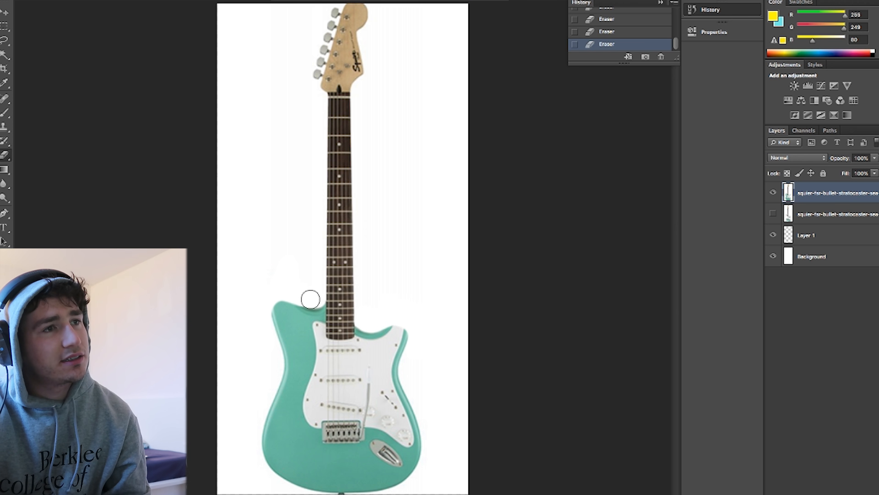
{"action": "mouse_move", "coordinate": [301, 296]}
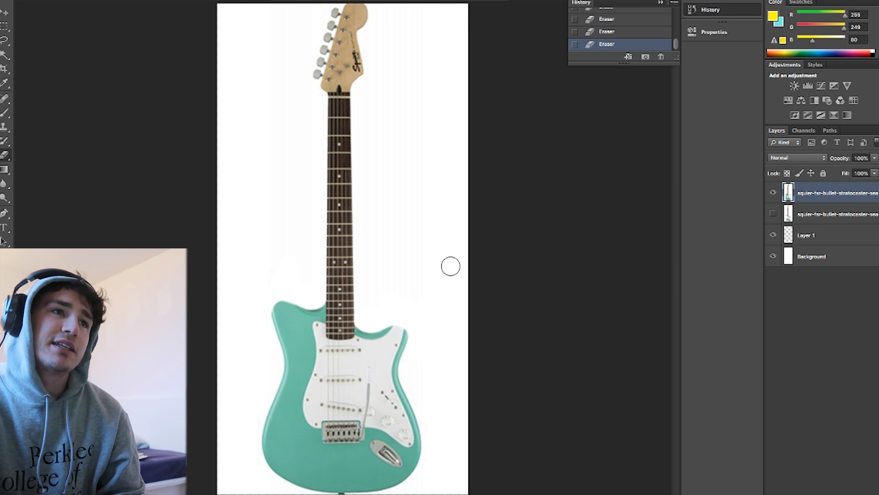
{"action": "mouse_move", "coordinate": [568, 331]}
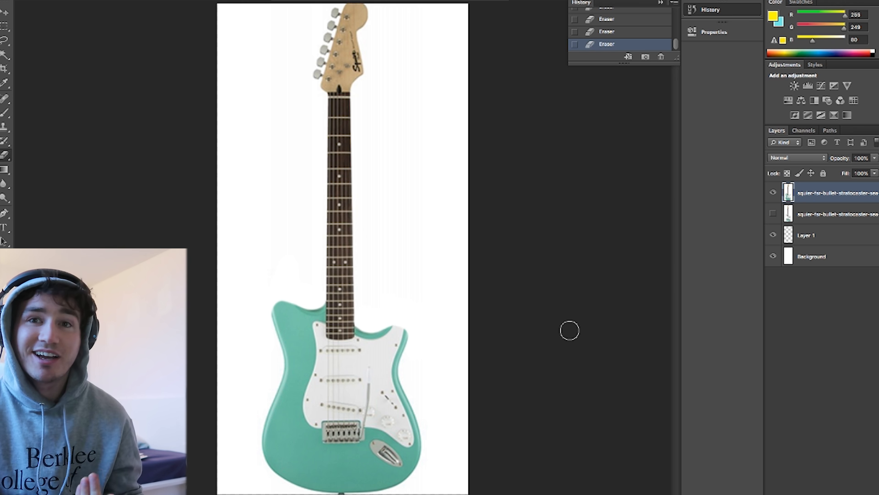
{"action": "mouse_move", "coordinate": [424, 413]}
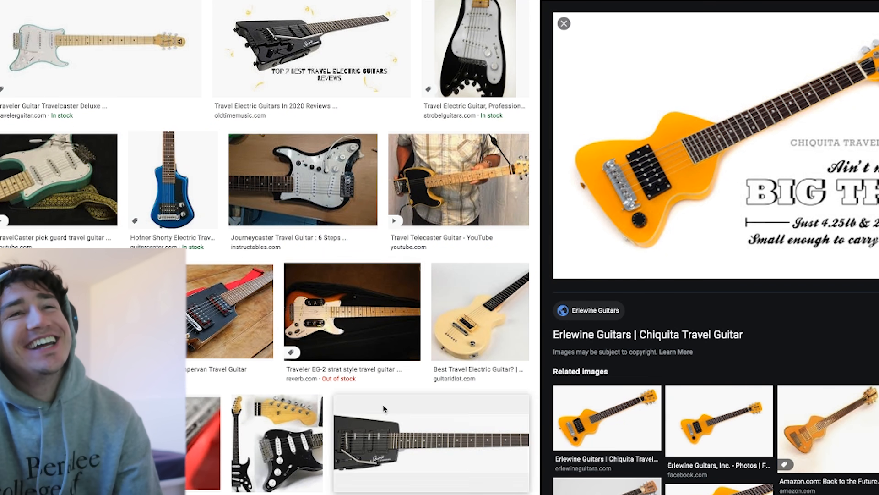
- Browse the travel guitar image results and preview a travel-style Squier Stratocaster listing
{"action": "scroll", "scroll_direction": "down", "scroll_amount": 3}
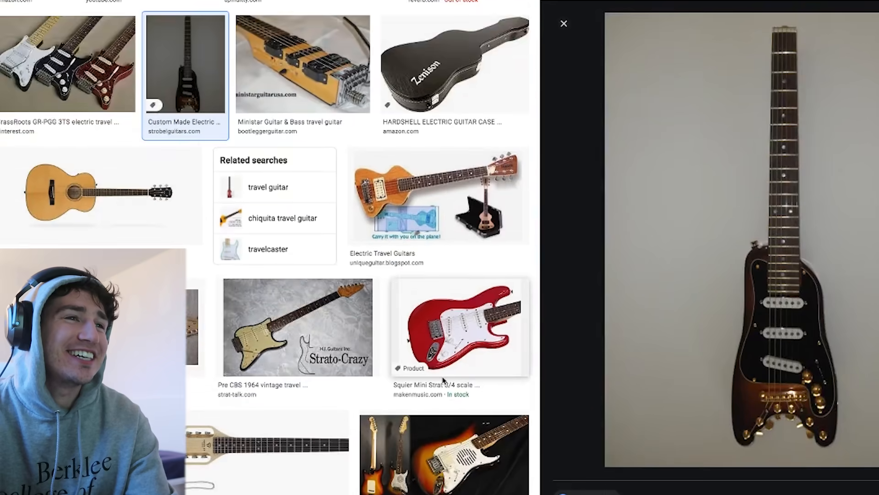
{"action": "left_click", "coordinate": [438, 194]}
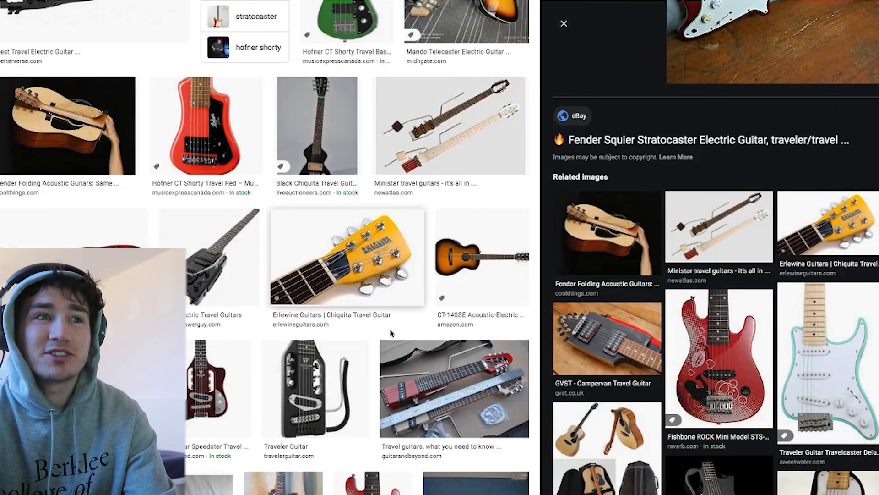
{"action": "scroll", "scroll_direction": "down", "scroll_amount": 3}
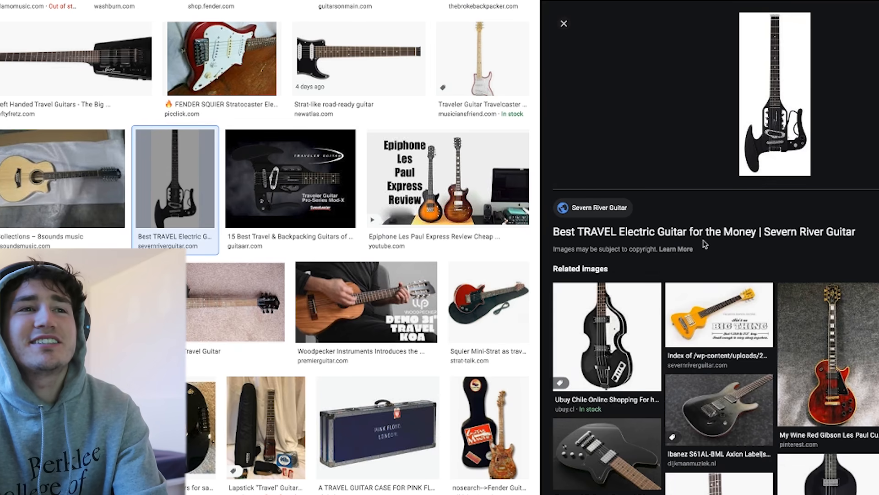
{"action": "mouse_move", "coordinate": [814, 184]}
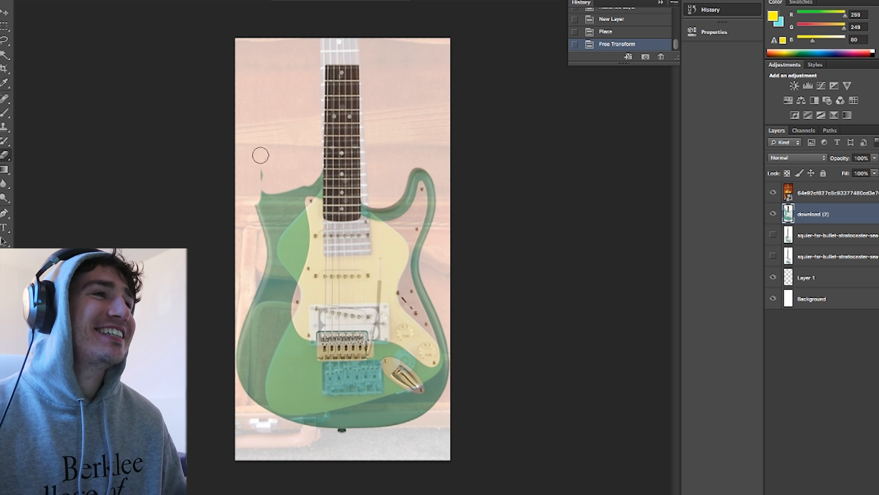
- Erase the teal body's left edge, lower left, right side and upper right horn along the travel guitar outline
{"action": "left_click_drag", "start_coordinate": [261, 156], "coordinate": [259, 390]}
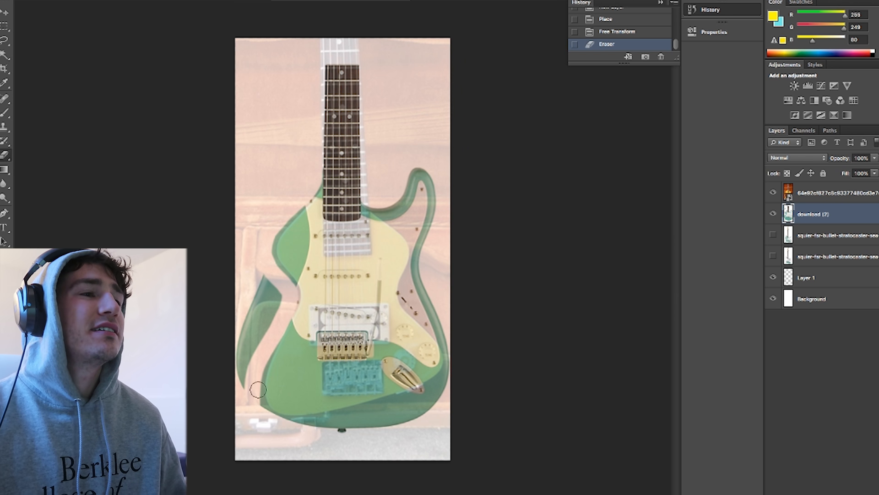
{"action": "left_click_drag", "start_coordinate": [258, 390], "coordinate": [267, 332]}
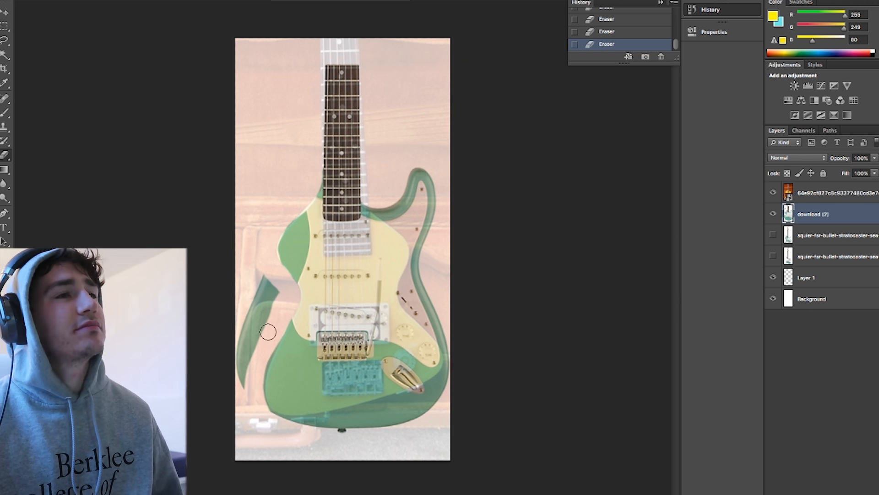
{"action": "left_click_drag", "start_coordinate": [267, 332], "coordinate": [323, 443]}
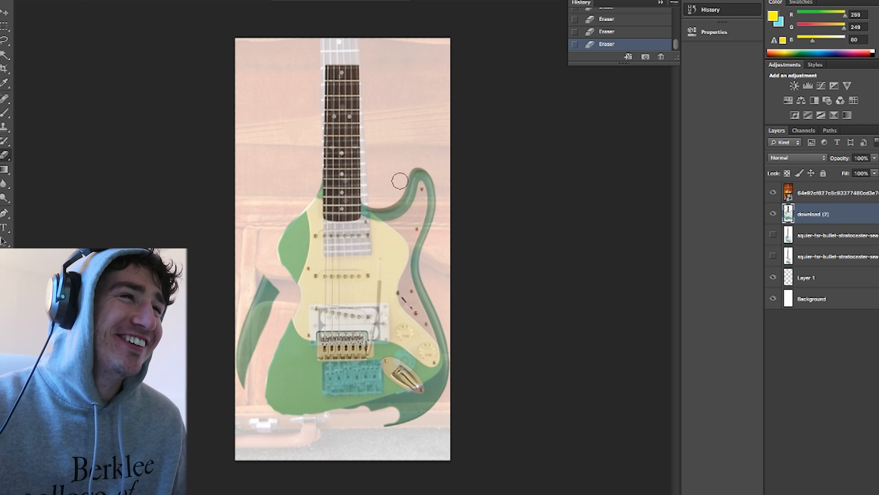
{"action": "mouse_move", "coordinate": [375, 201]}
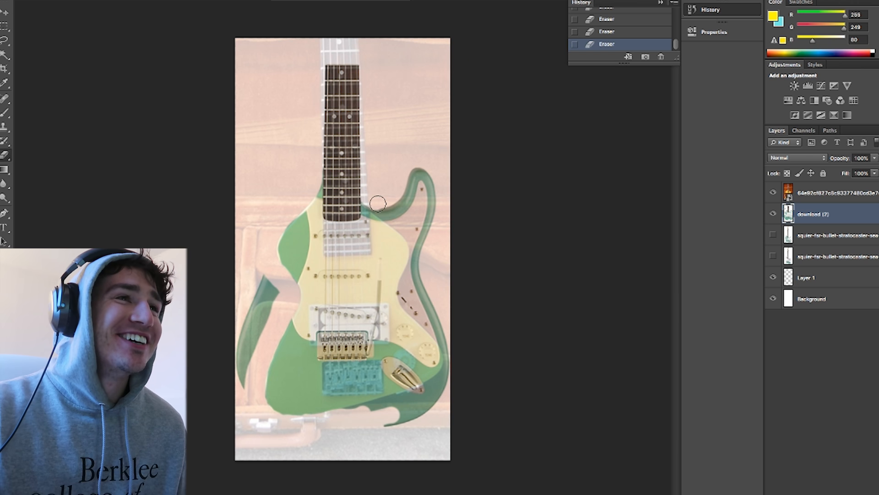
{"action": "left_click_drag", "start_coordinate": [377, 202], "coordinate": [436, 393]}
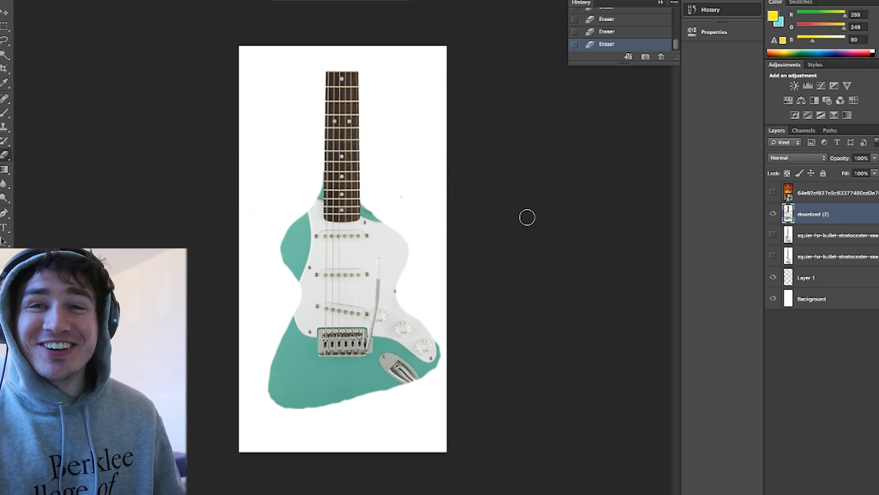
{"action": "mouse_move", "coordinate": [370, 296]}
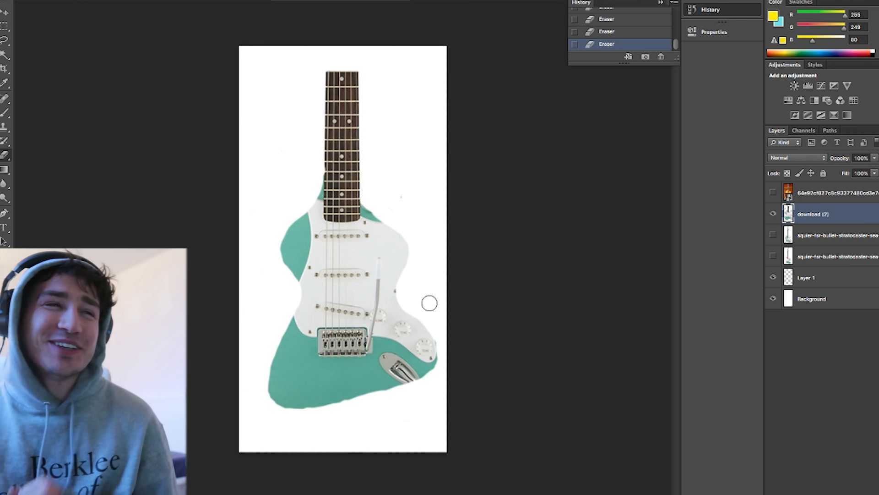
{"action": "mouse_move", "coordinate": [572, 211]}
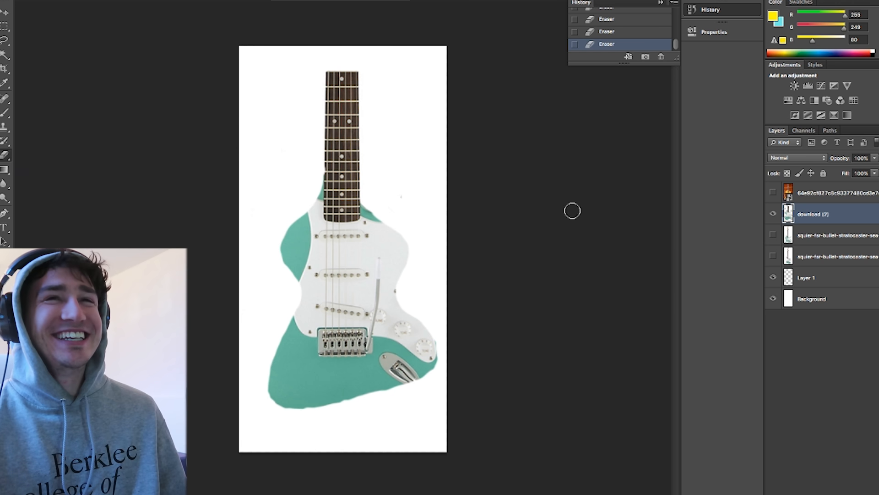